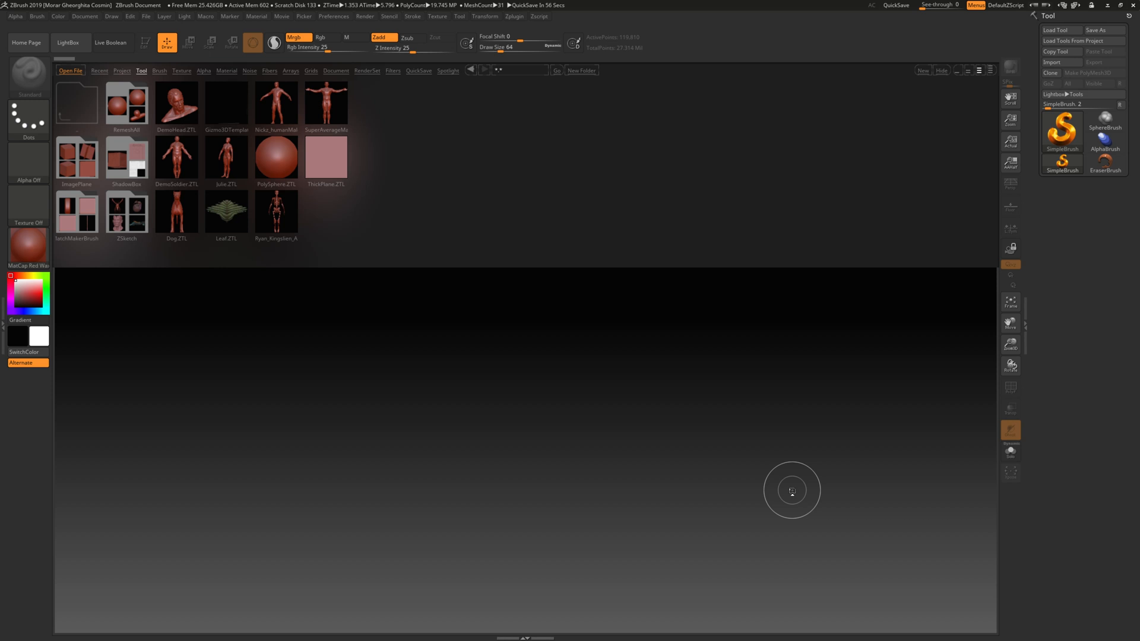
mouse_move(442, 297)
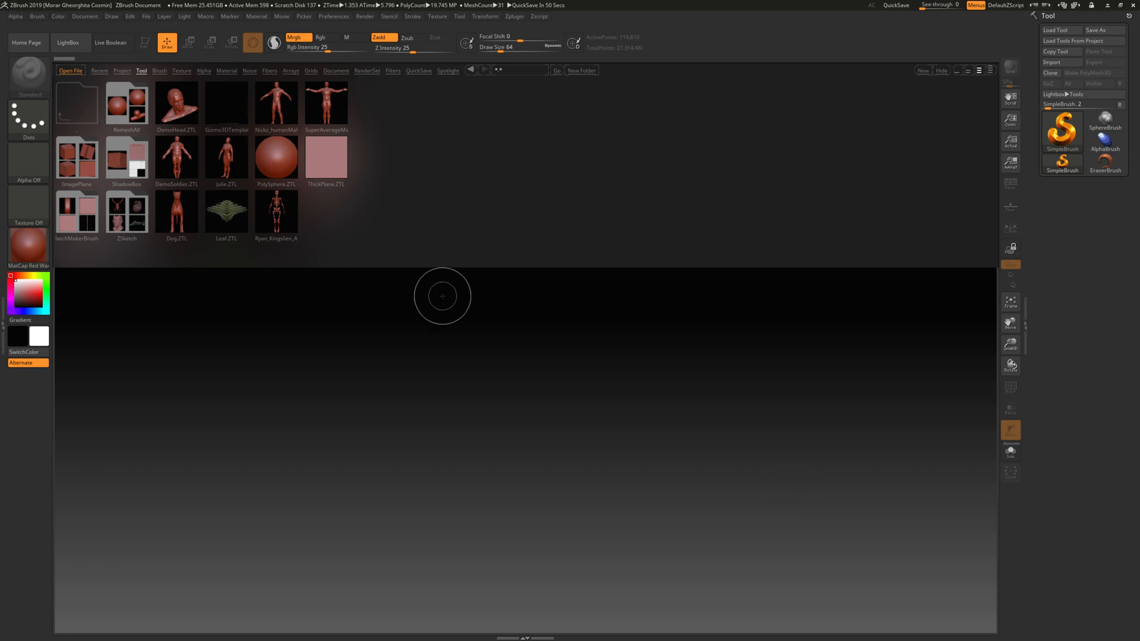
mouse_move(408, 351)
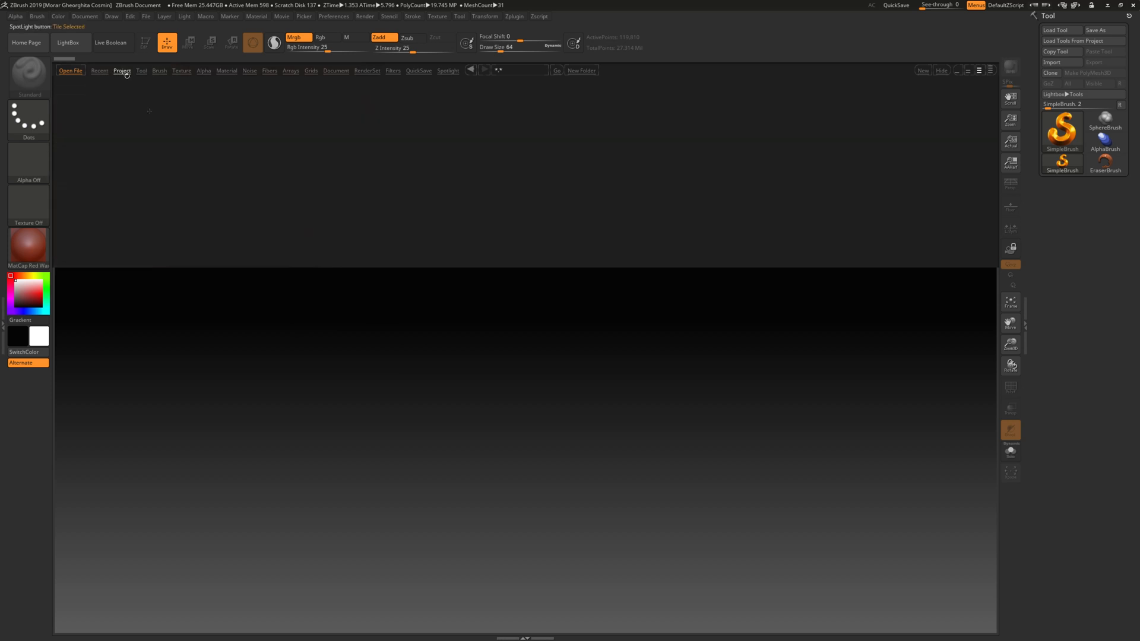
Switch LightBox to the Project tab so the saved sample projects are listed
click(121, 72)
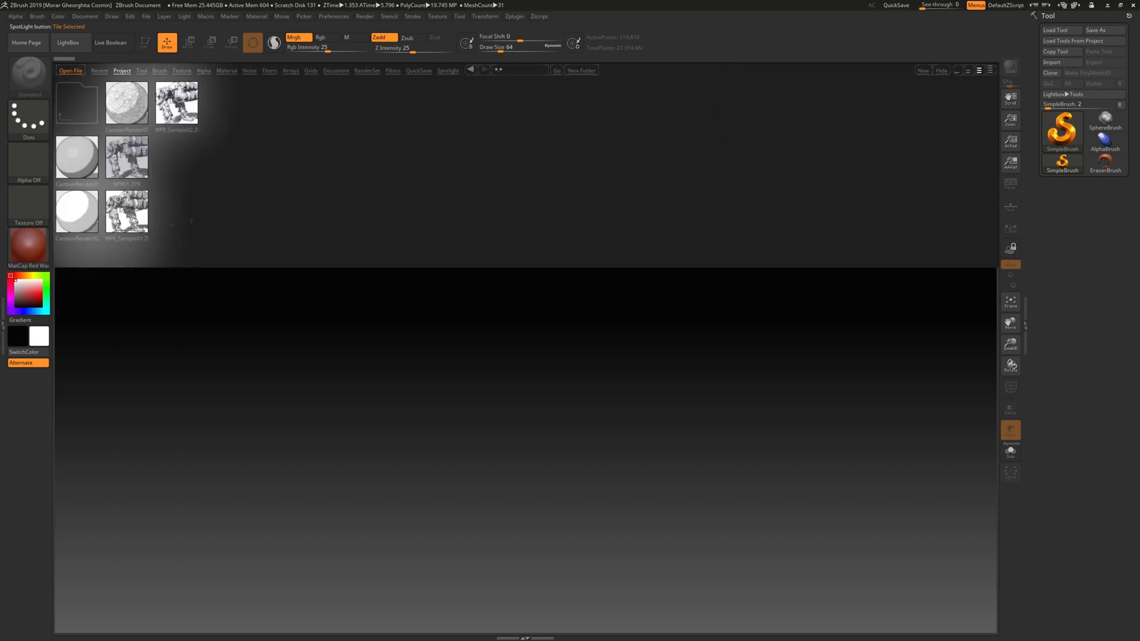
Load the NPR_Sample02 robot project, BPR-render it in sketch style, and return to LightBox
click(176, 104)
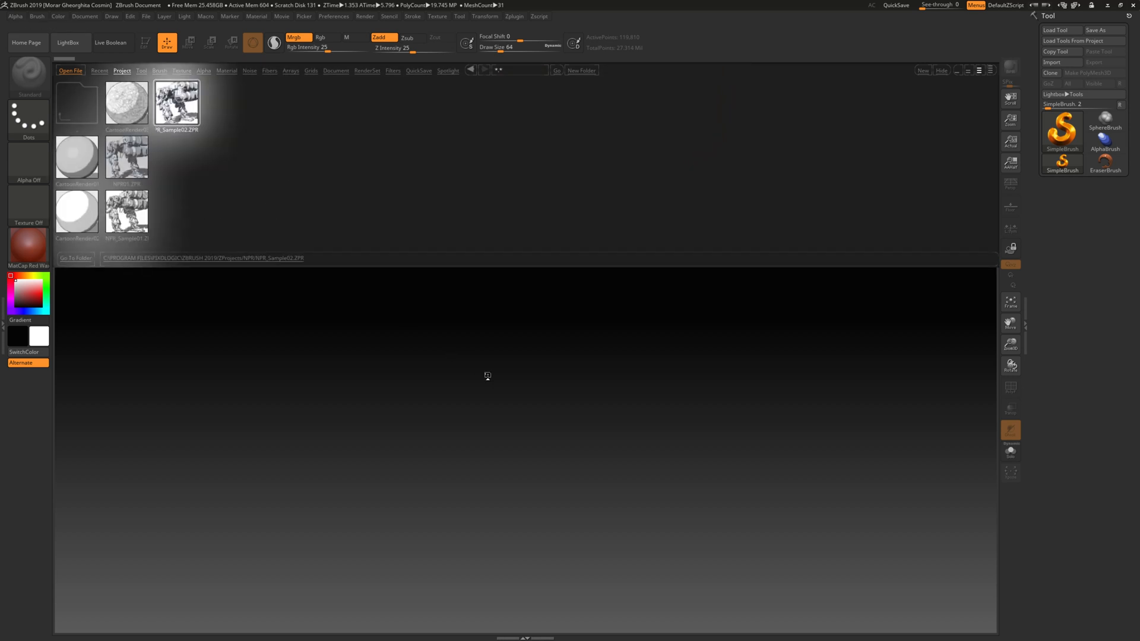
double_click(176, 105)
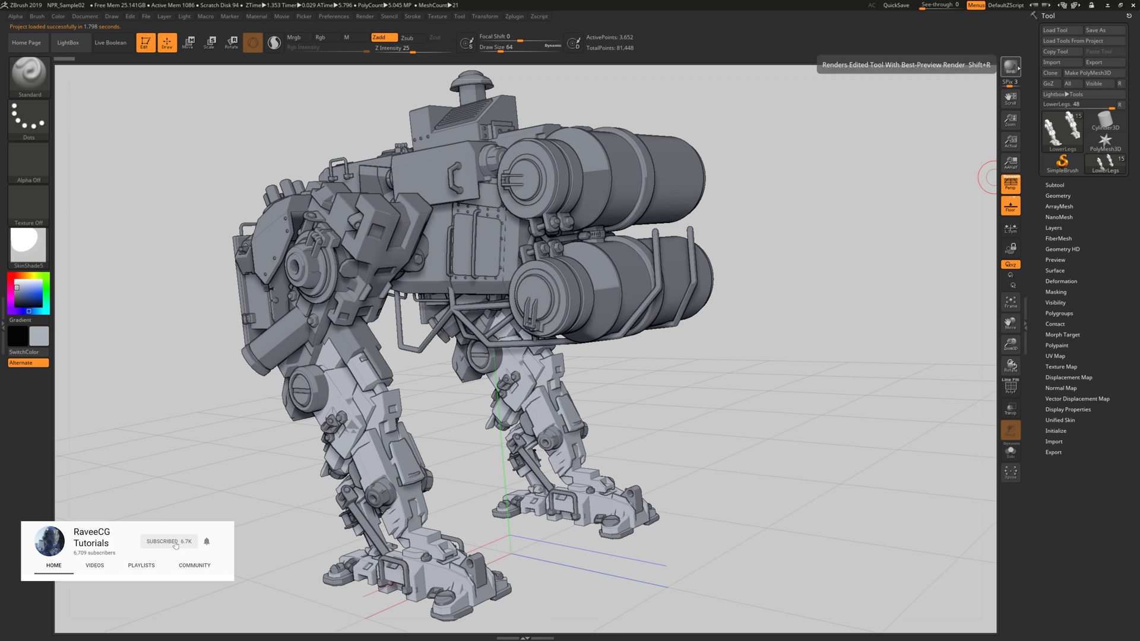
click(1012, 66)
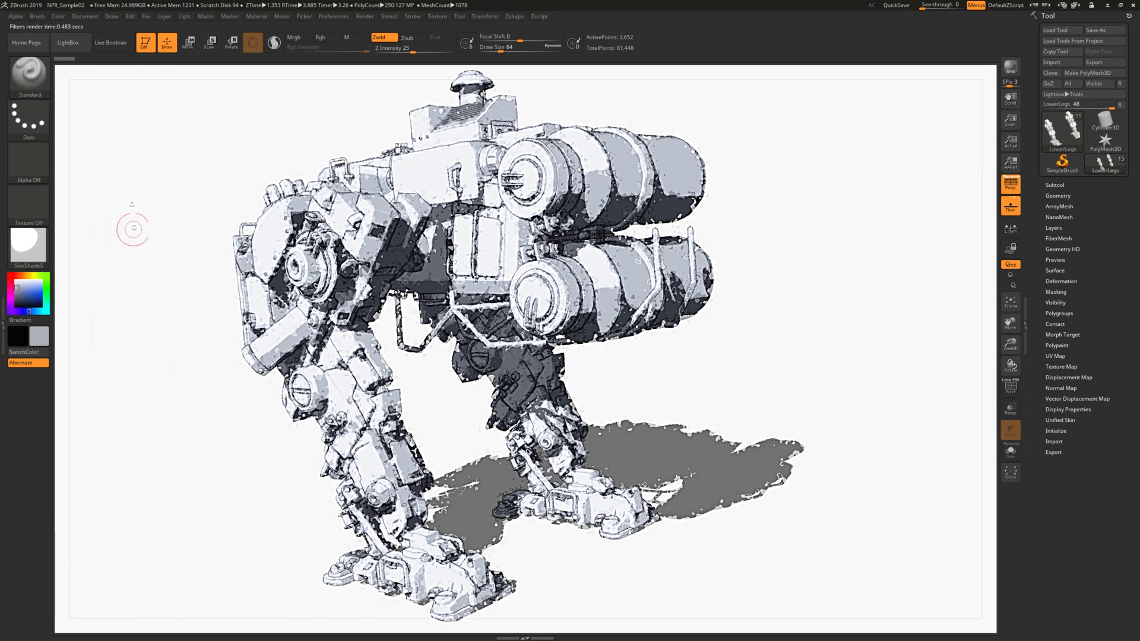
click(69, 43)
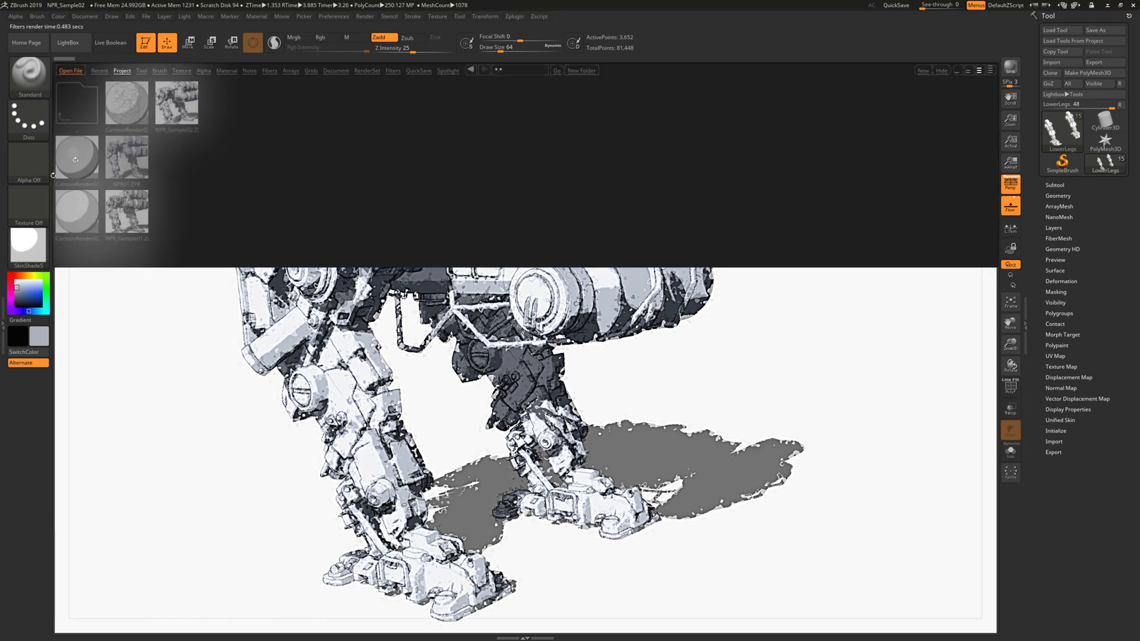
Load CartoonRender01 without saving the robot, then load the warrior ZTL via Tool > Load Tool
double_click(76, 161)
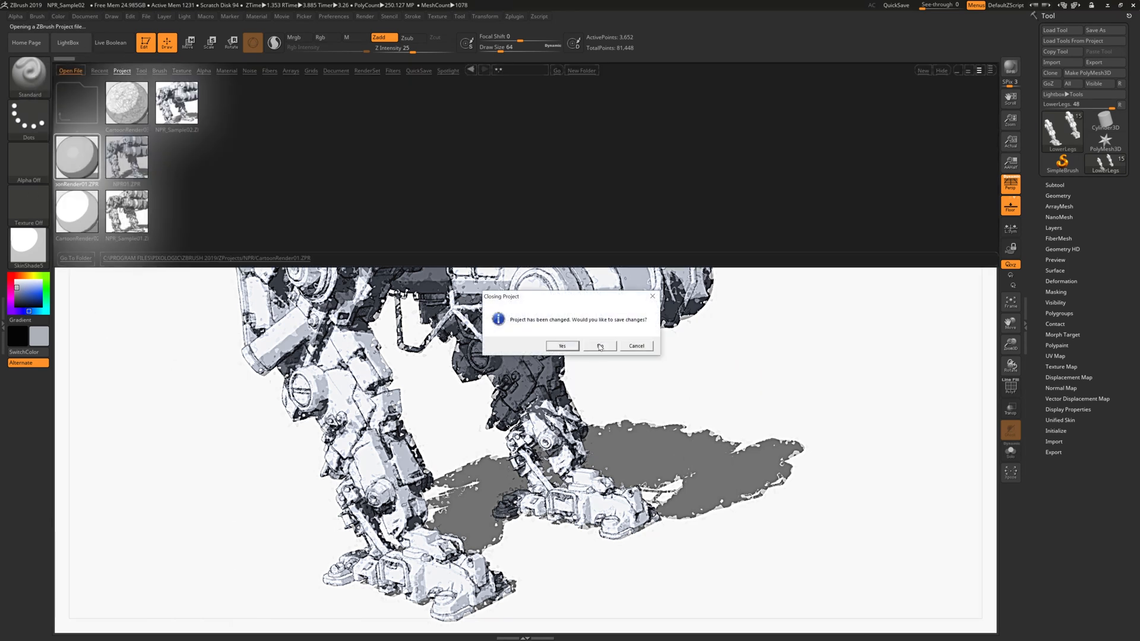
click(599, 345)
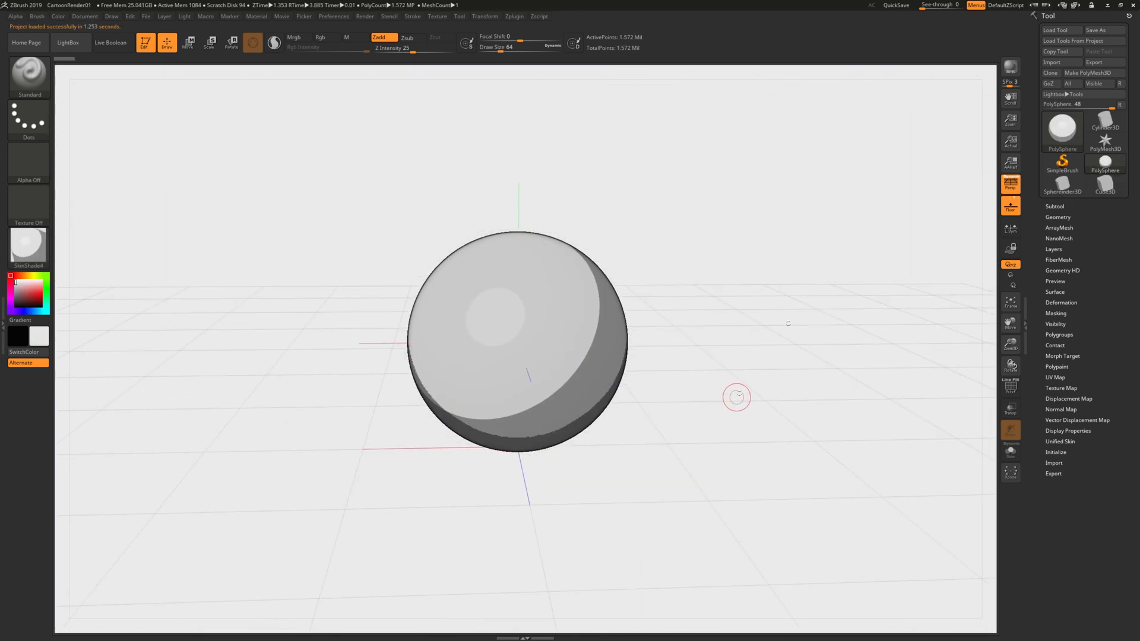
click(1057, 31)
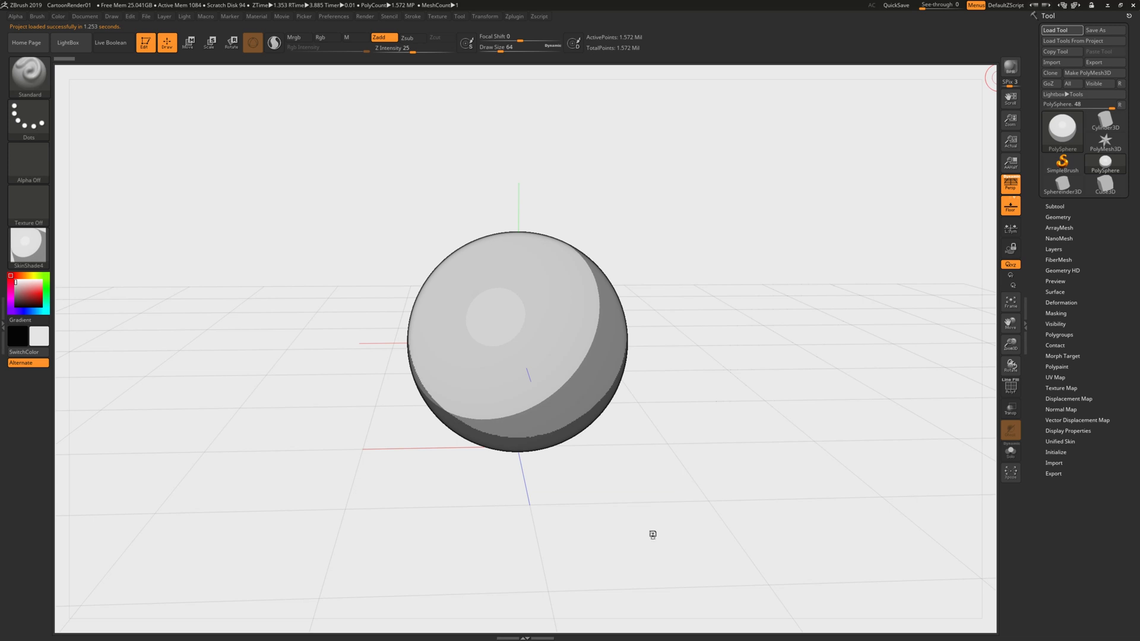
click(1062, 129)
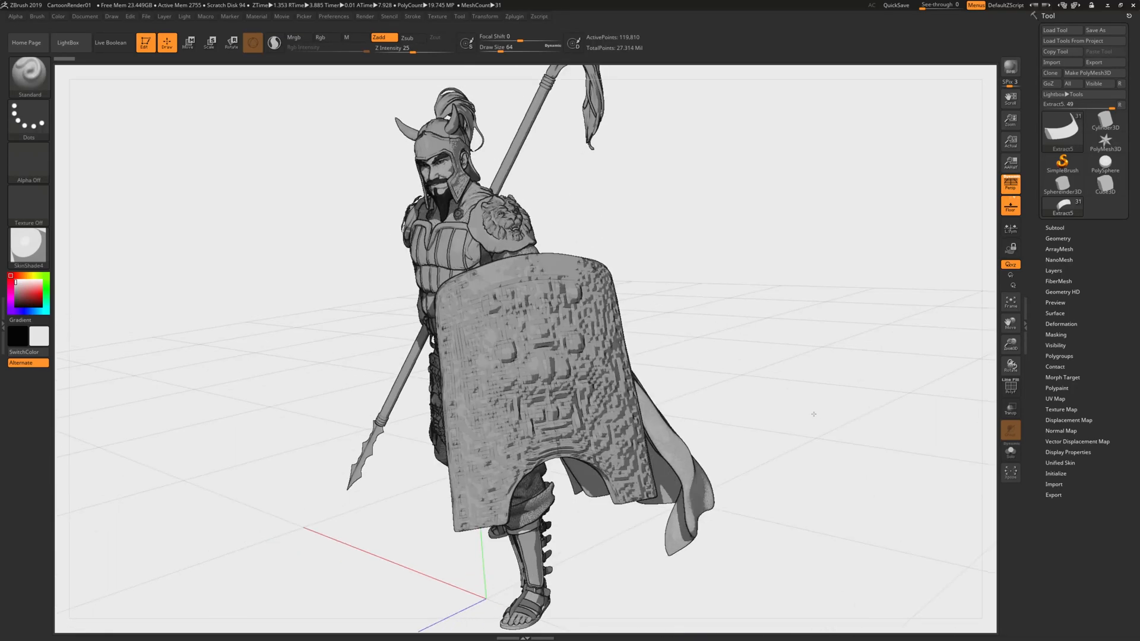
Rotate the warrior on the canvas until he faces the viewer squarely
drag(813, 415, 847, 408)
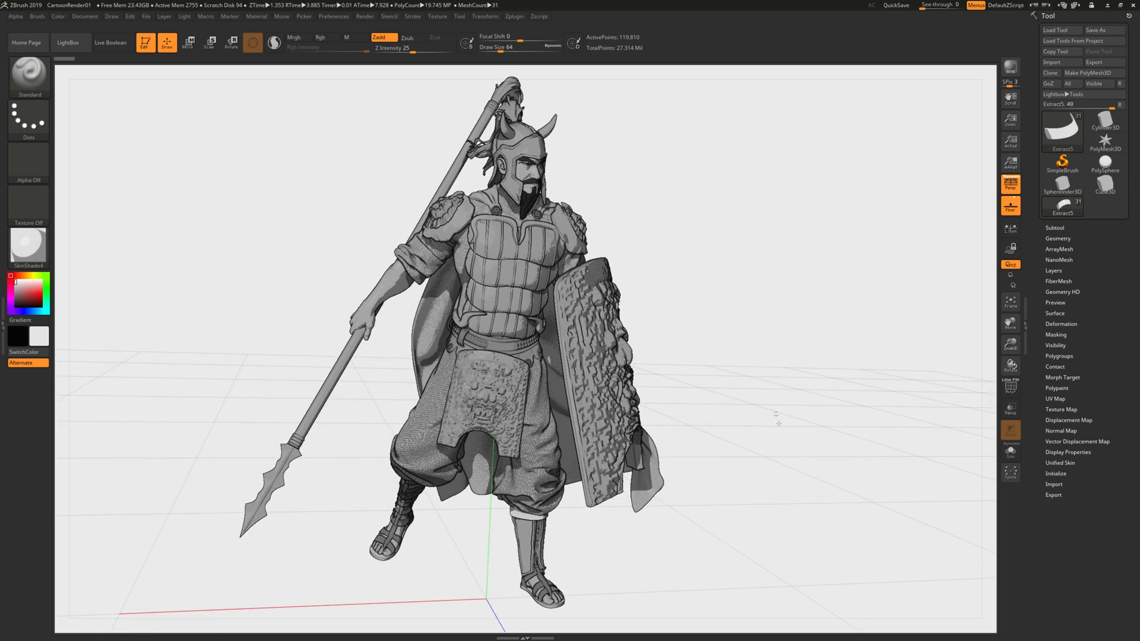
drag(777, 423, 817, 430)
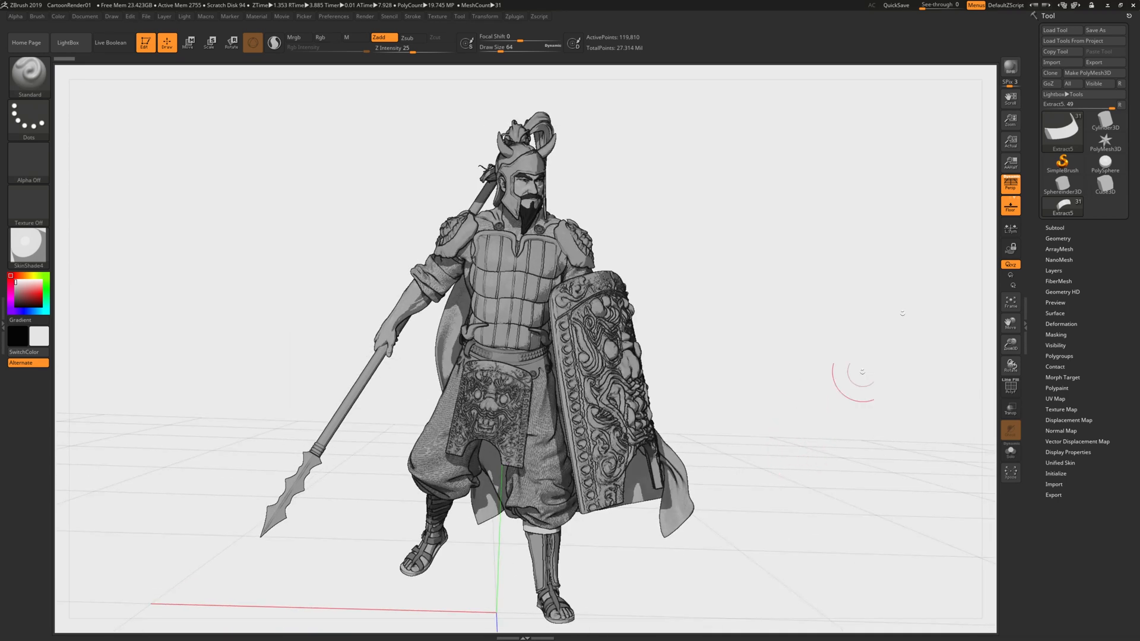
mouse_move(1011, 66)
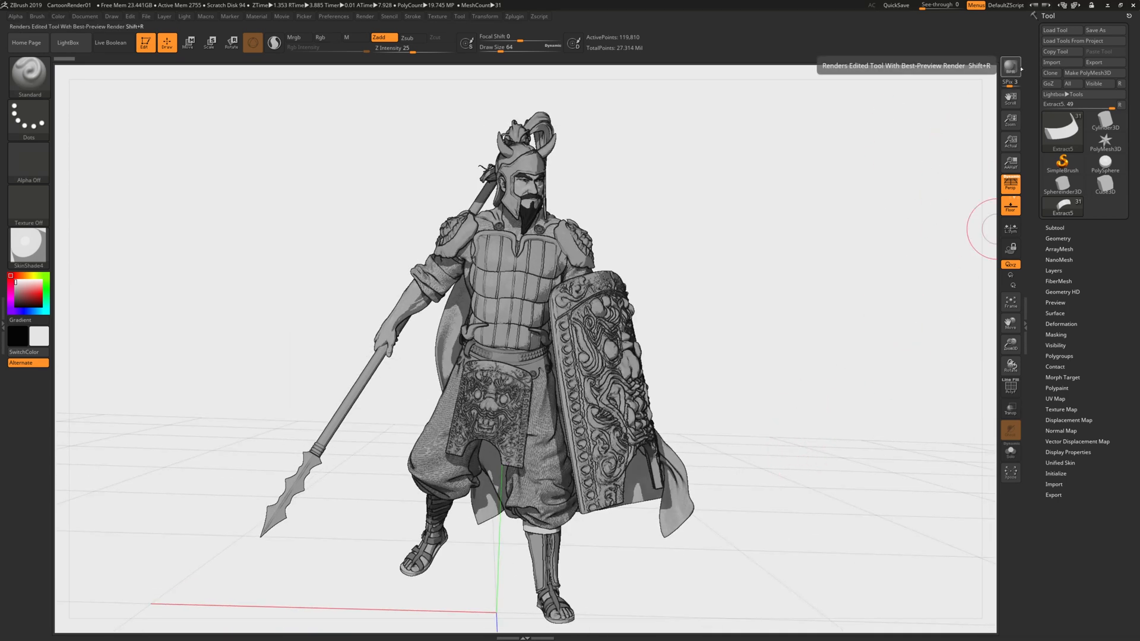
Start a BPR best-preview render of the front-facing warrior with cast shadow
click(1012, 65)
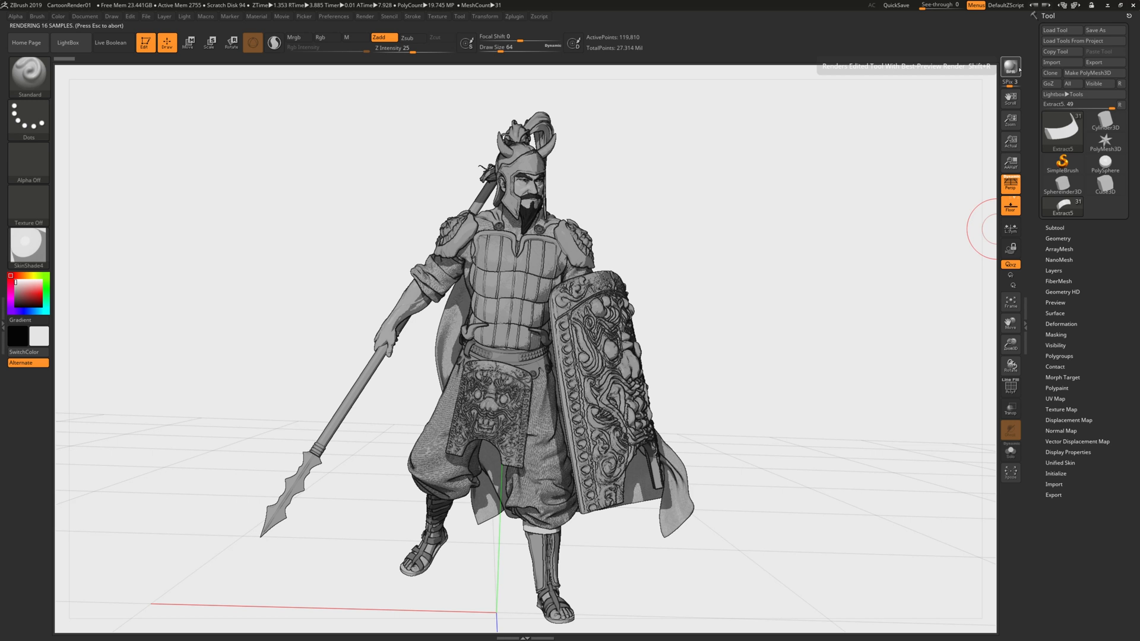
mouse_move(869, 110)
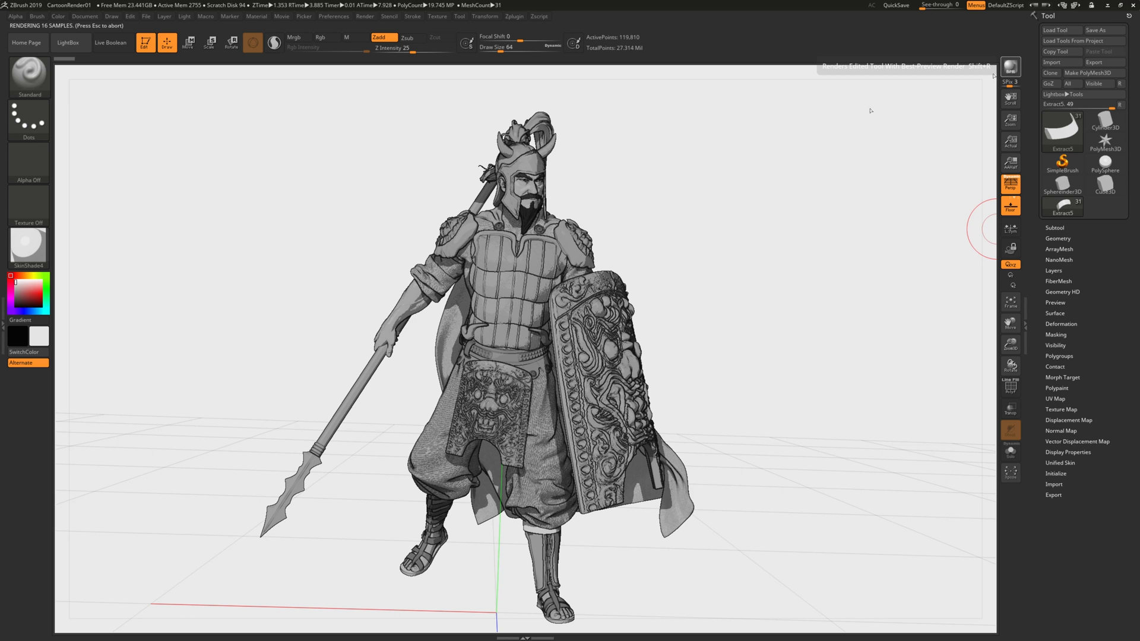
mouse_move(292, 276)
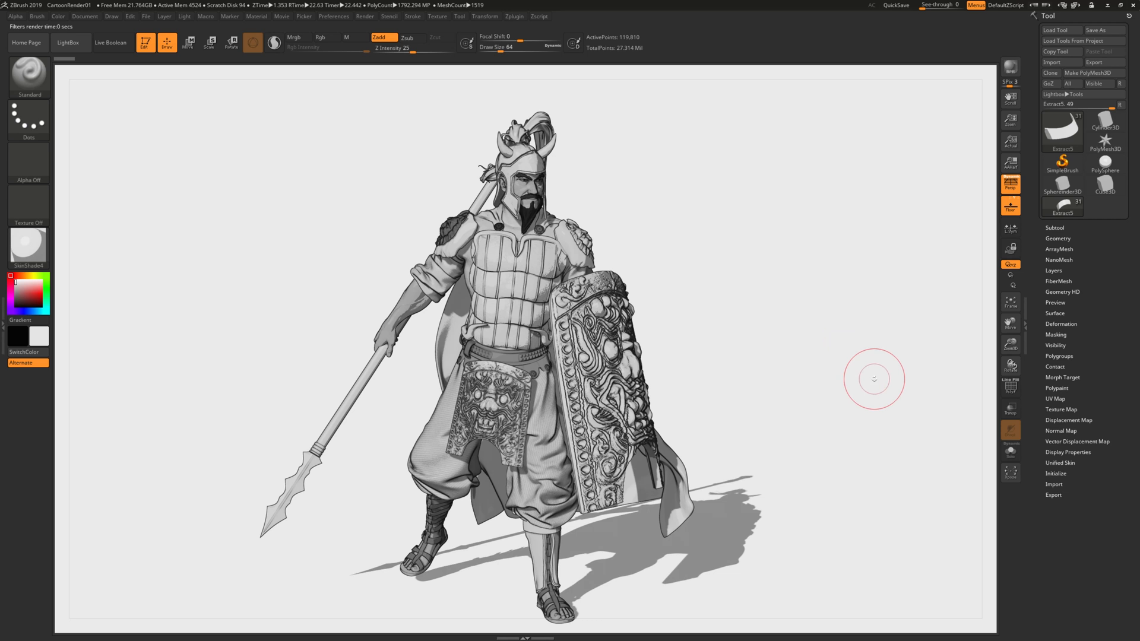
mouse_move(369, 322)
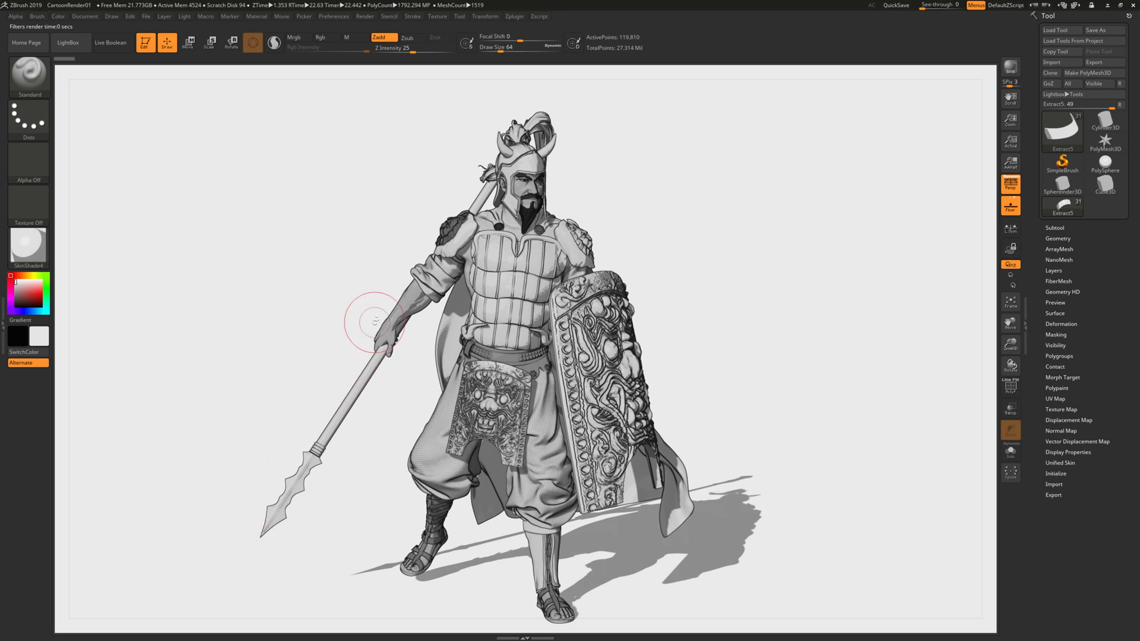
mouse_move(398, 306)
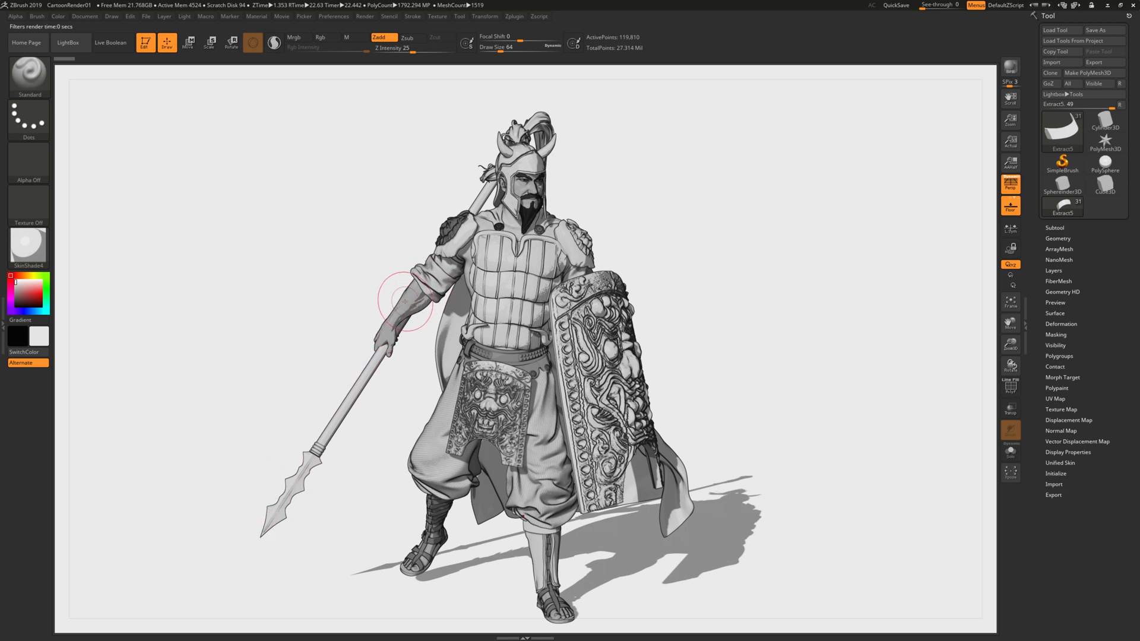
mouse_move(534, 513)
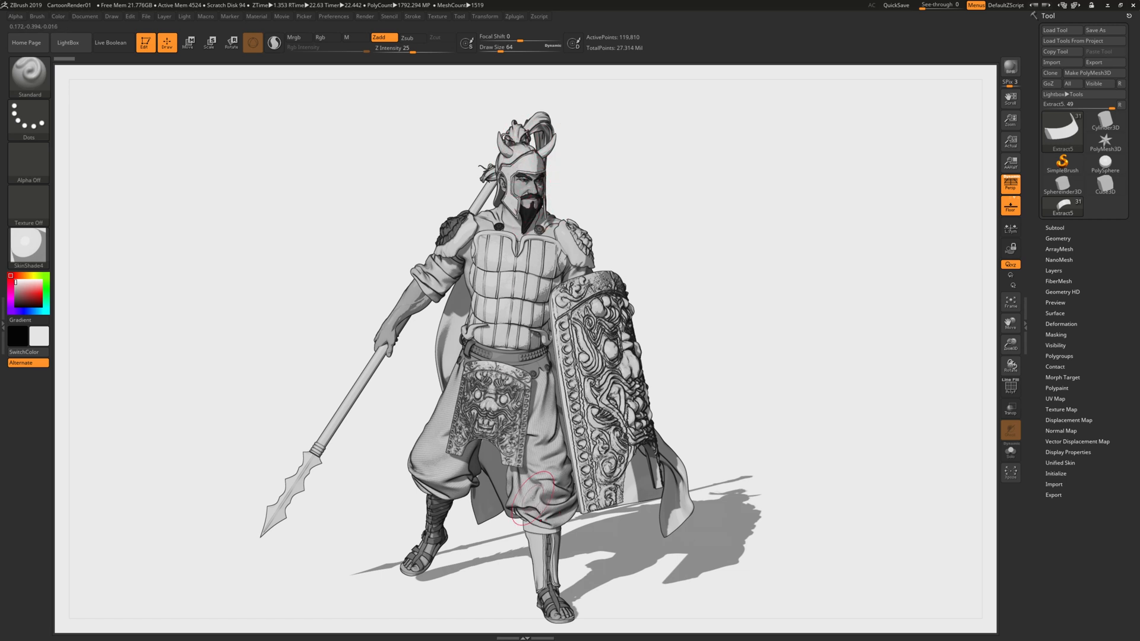
mouse_move(867, 380)
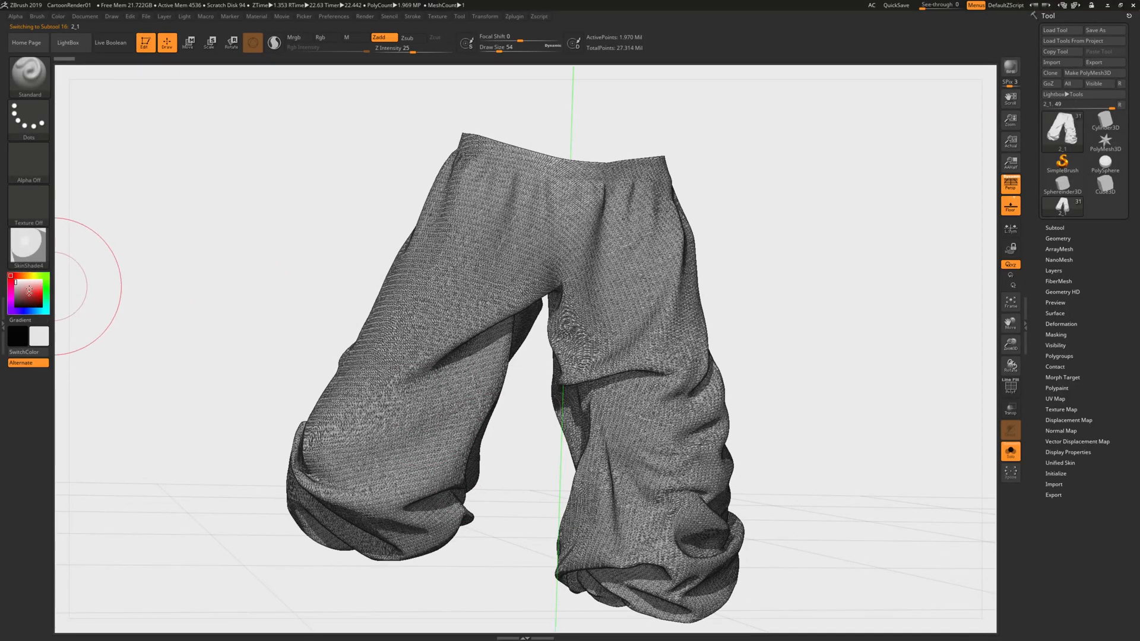
Pick a golden yellow and select the armour subtool for polypainting
click(28, 287)
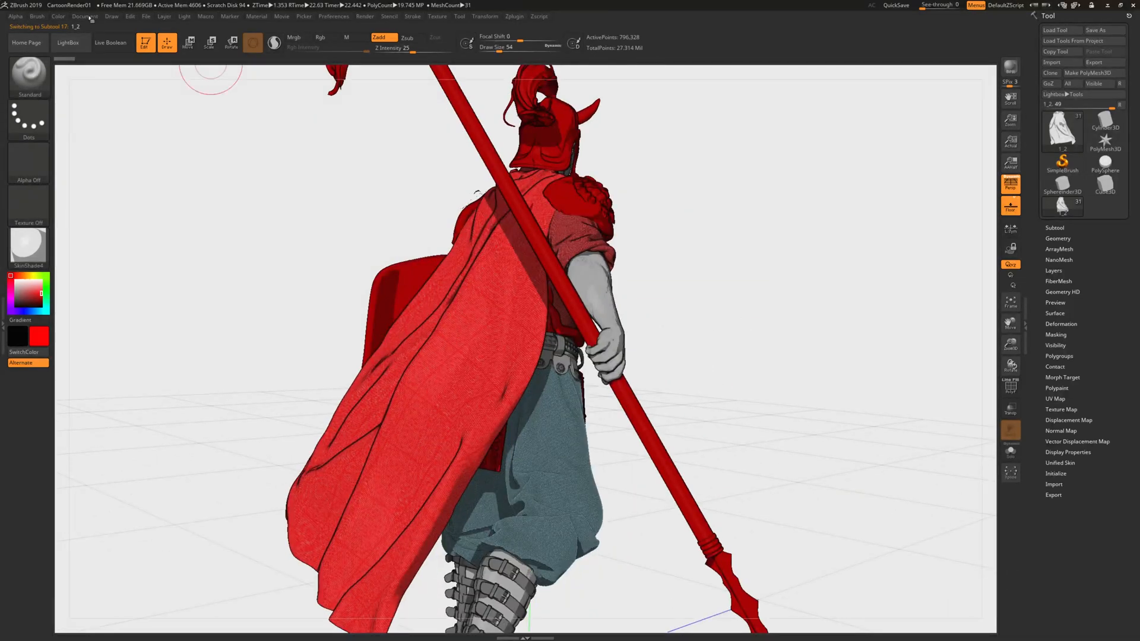
click(55, 17)
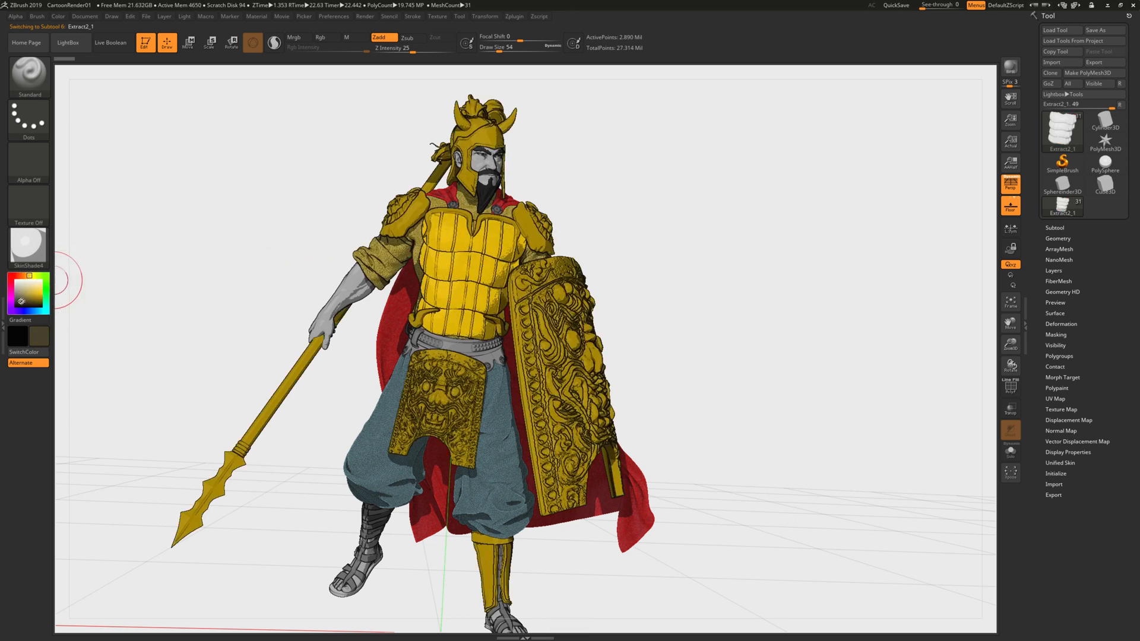
Fill the armour with a warm orange and BPR-render the warrior with a cast shadow
click(28, 293)
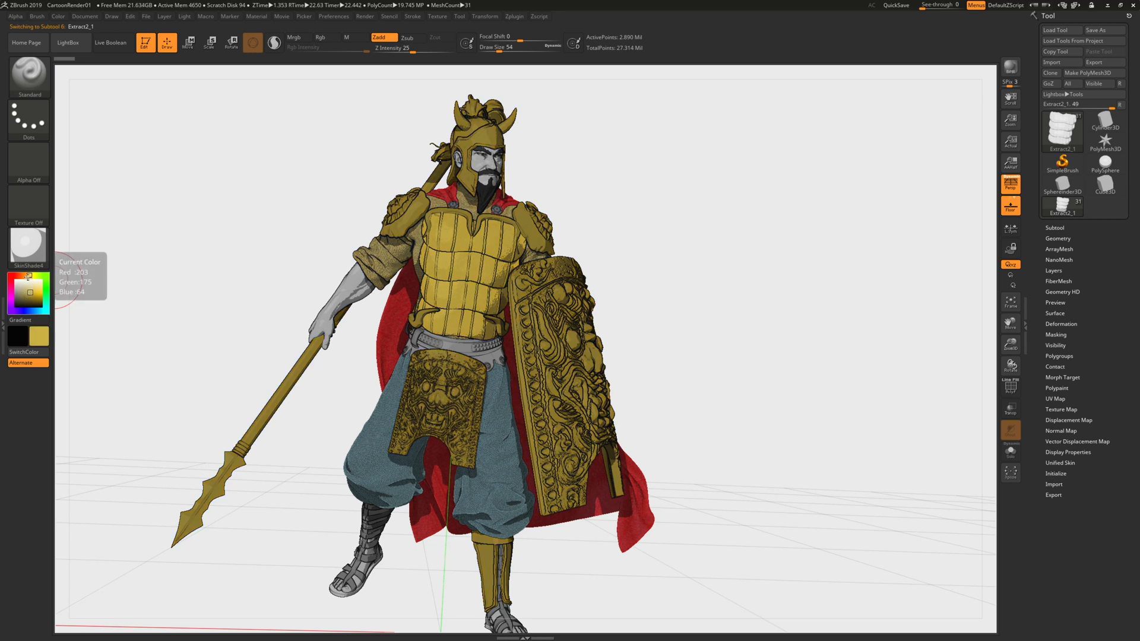
click(26, 293)
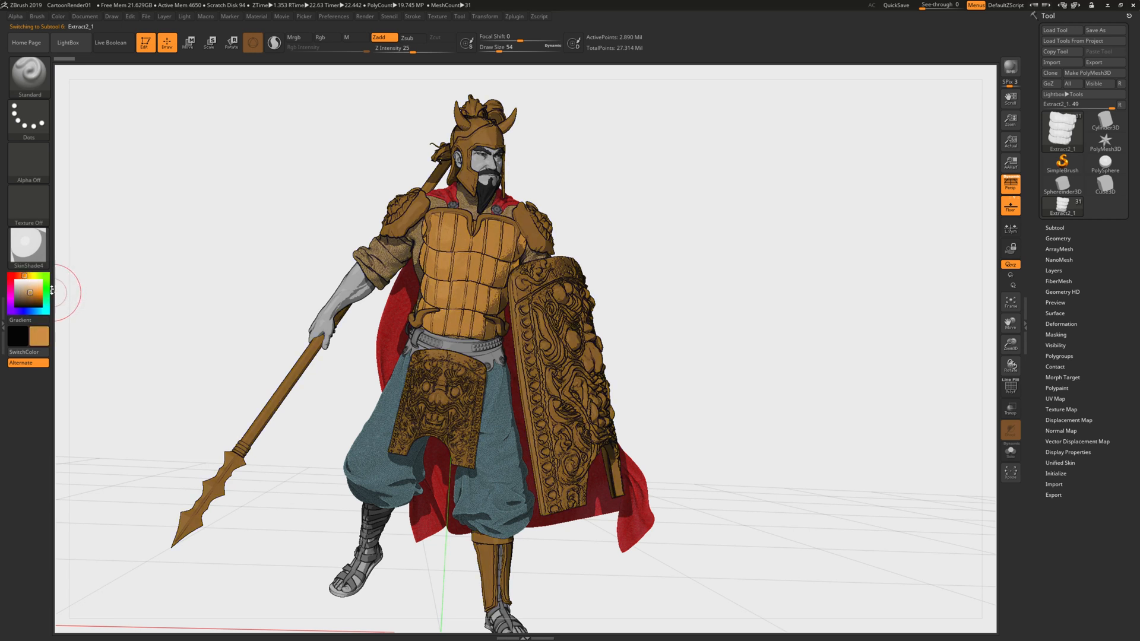
click(46, 17)
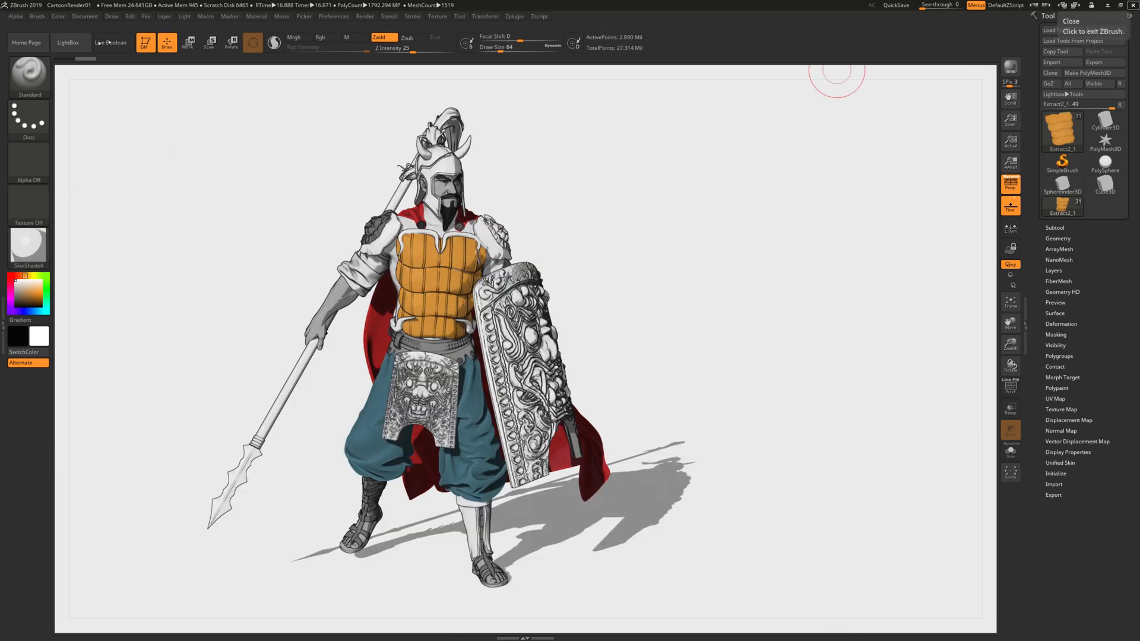
Apply a BPR filter preset from LightBox > Filters giving pink highlights and teal shadows
click(71, 43)
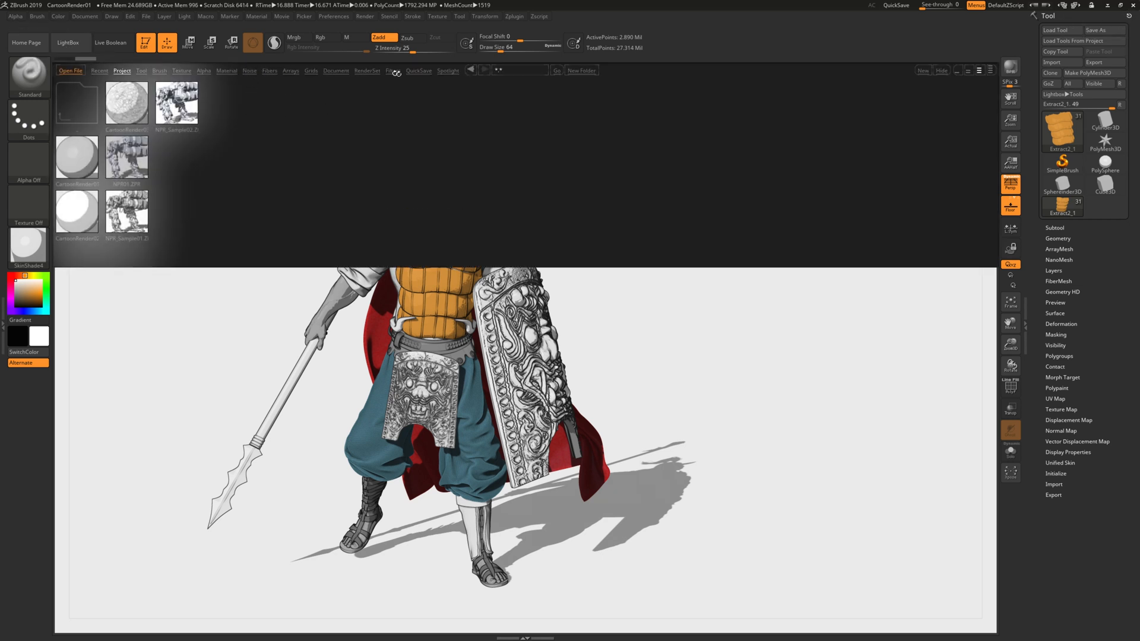
click(393, 72)
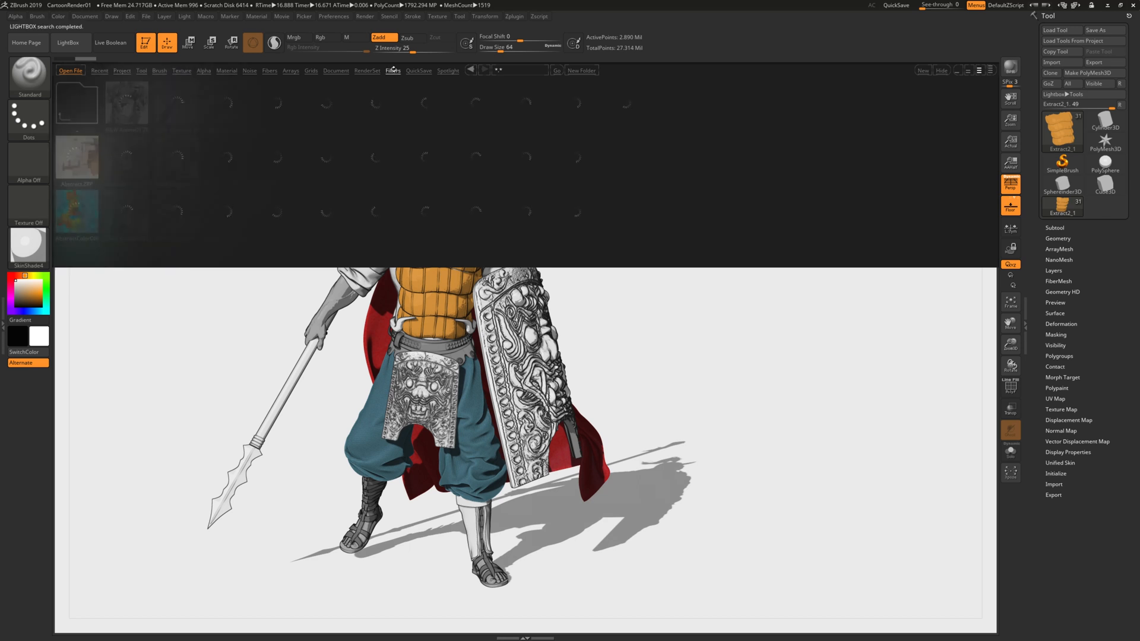
click(391, 71)
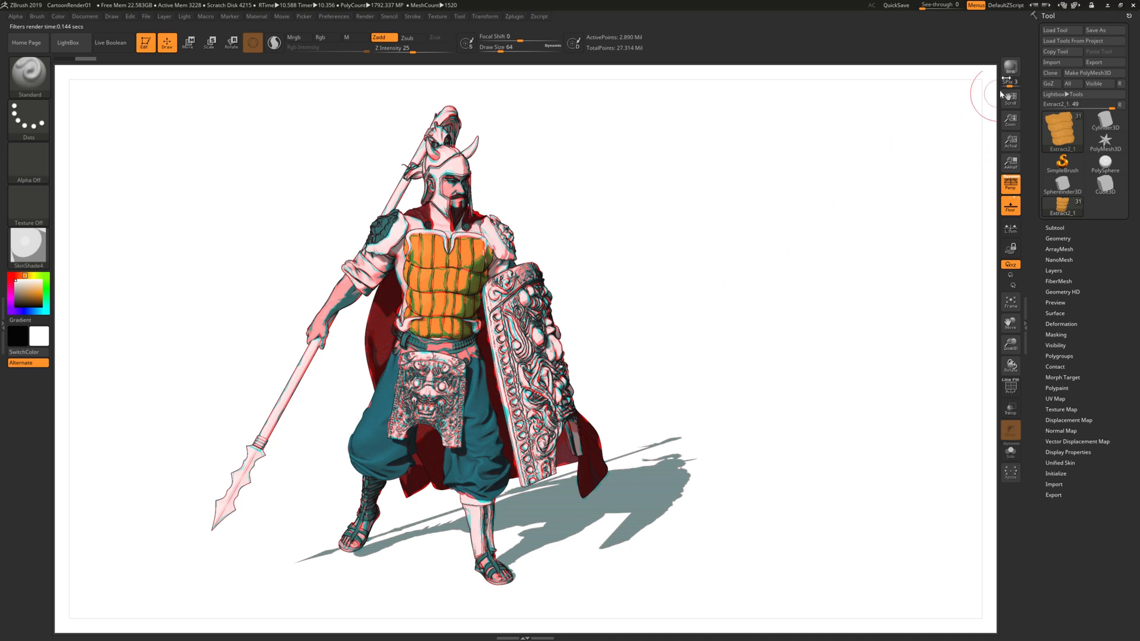
Preview several filter presets in turn, from inked blue-red to painterly, ending on shaded colour
click(1102, 72)
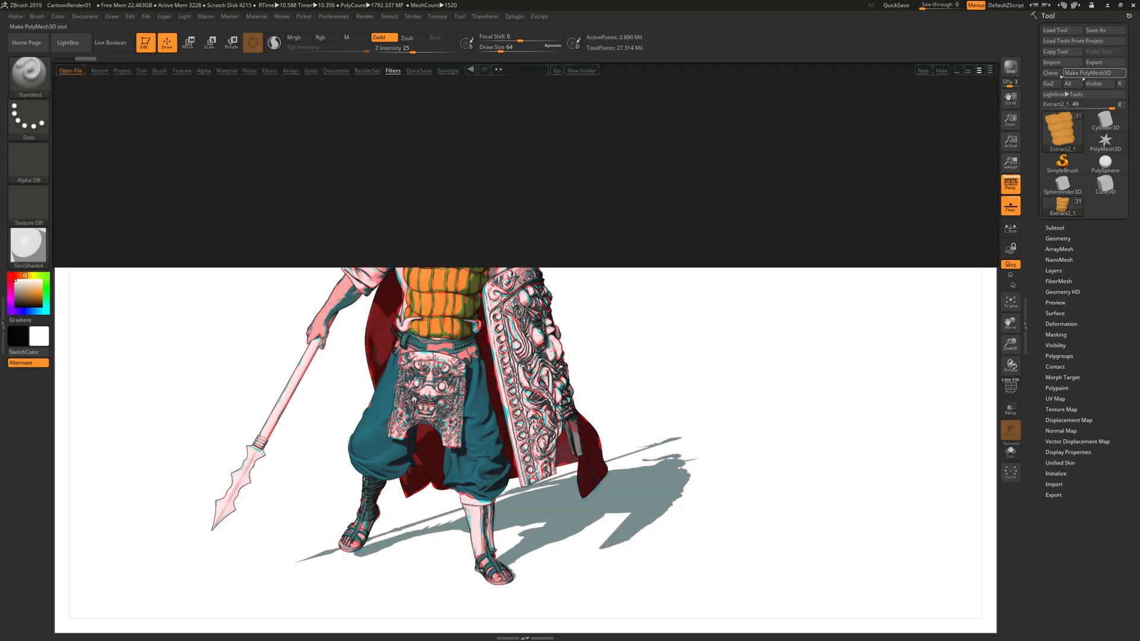
click(392, 71)
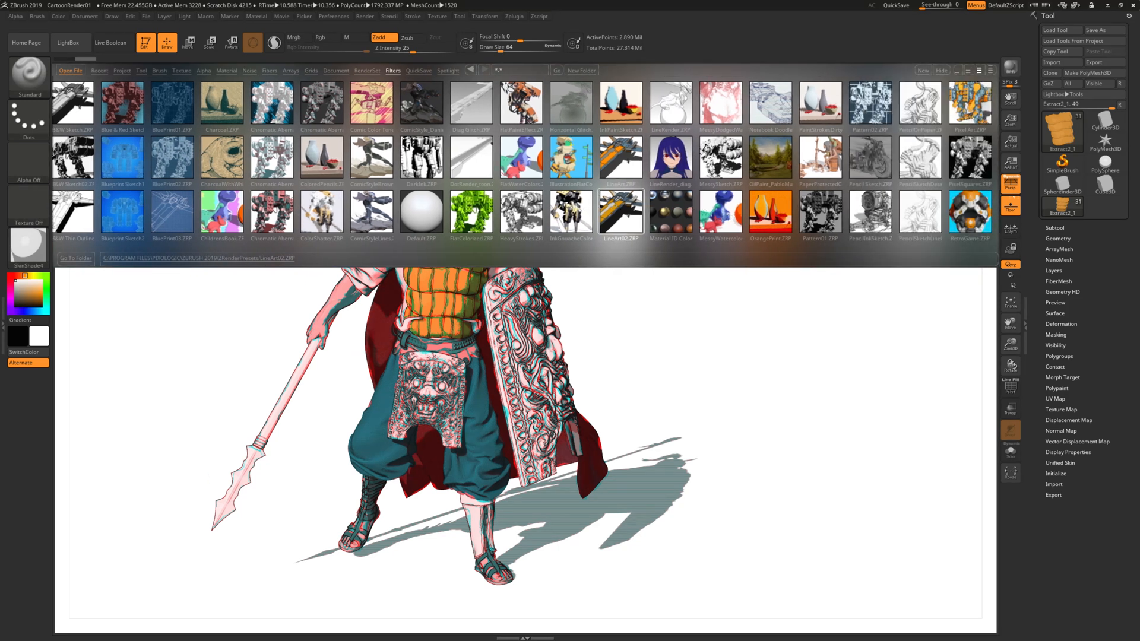
click(570, 212)
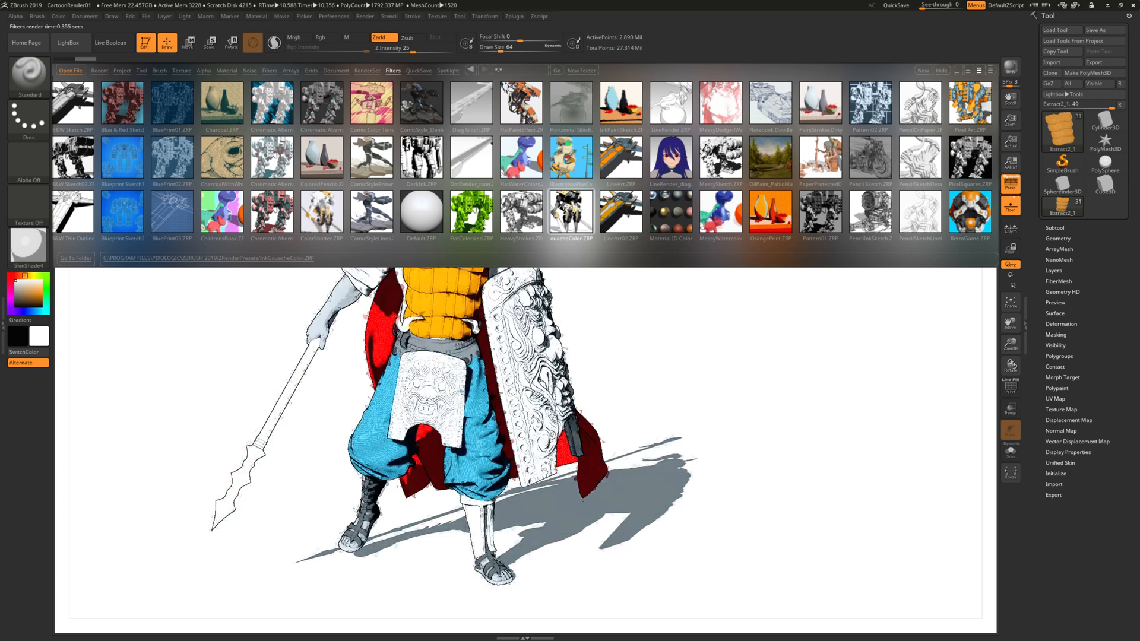
click(71, 42)
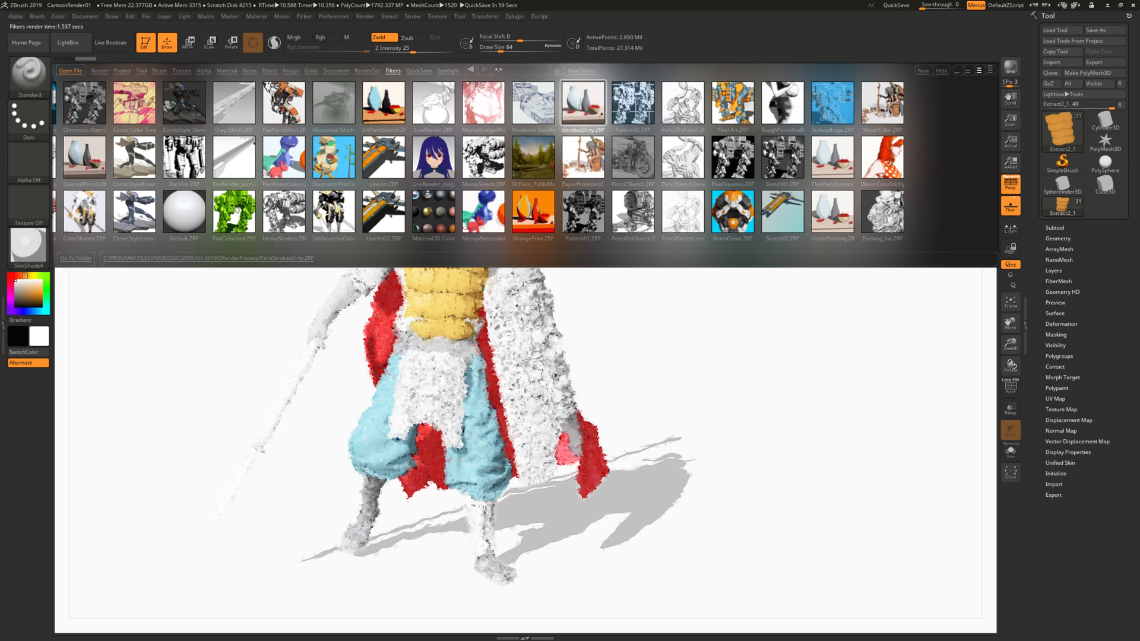
click(284, 104)
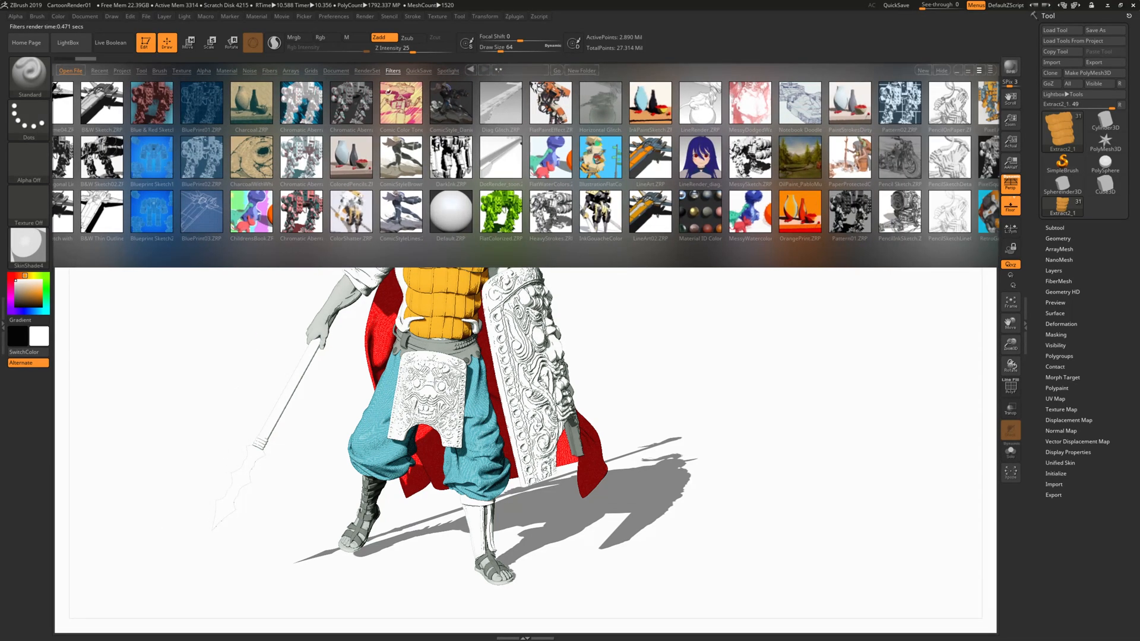
Apply the Comic Color Tones preset, view the render, then return to LightBox for the pencil-sketch preset
double_click(401, 102)
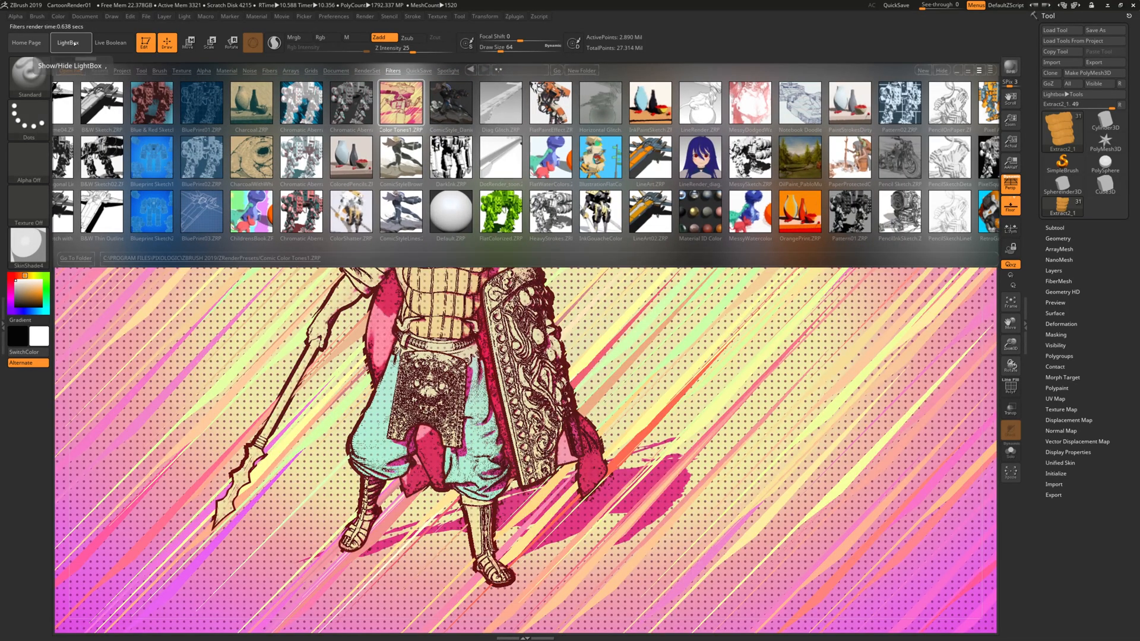
click(69, 43)
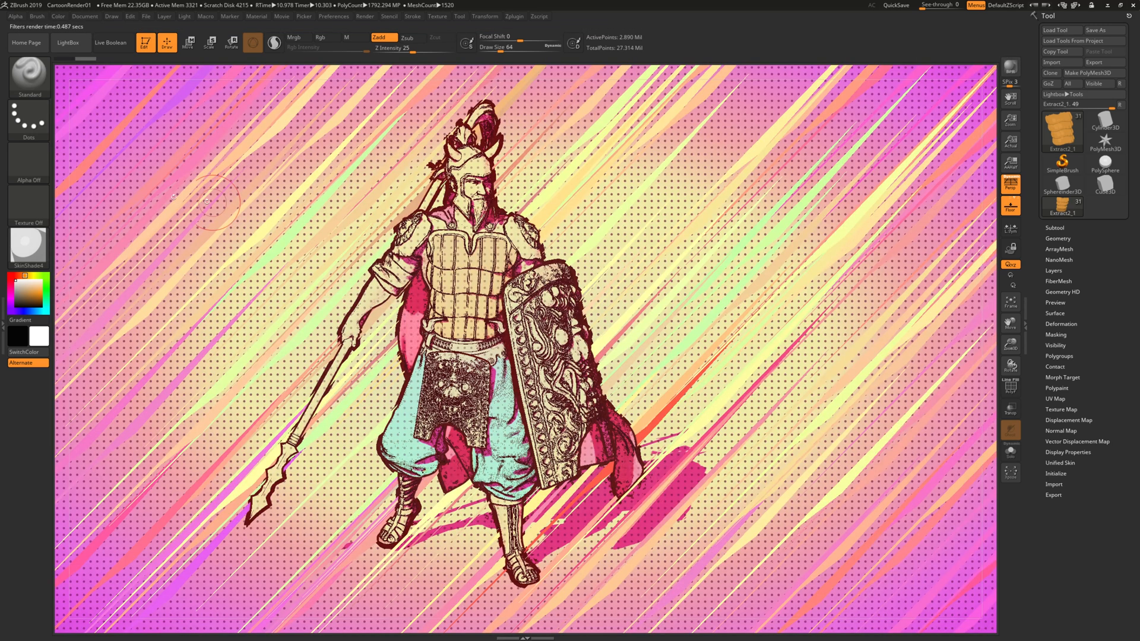
mouse_move(247, 250)
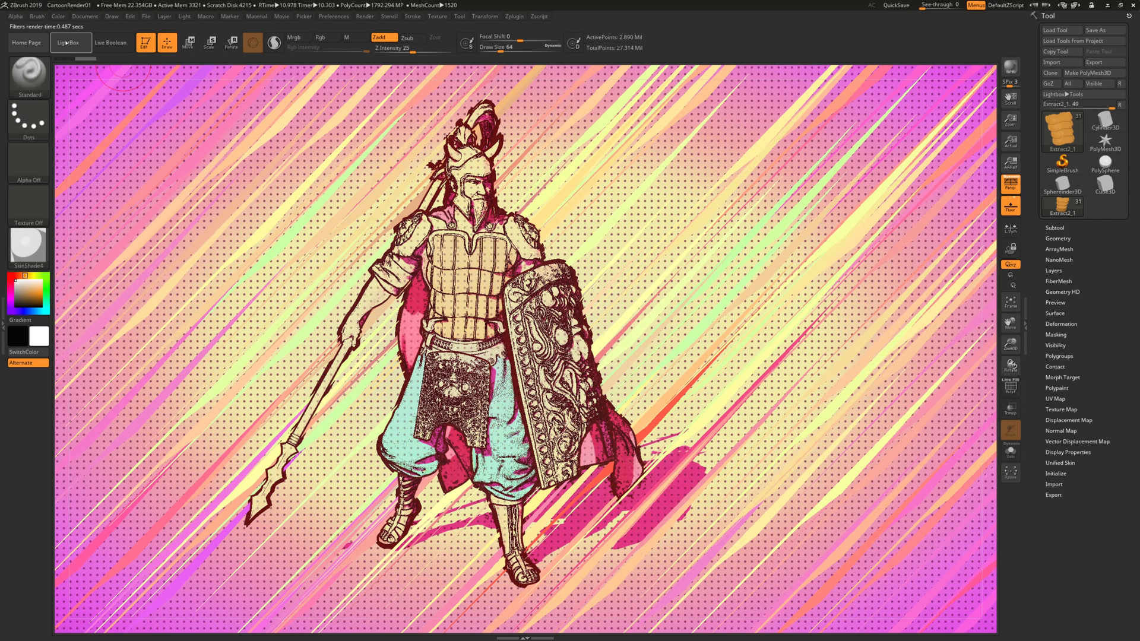
click(70, 43)
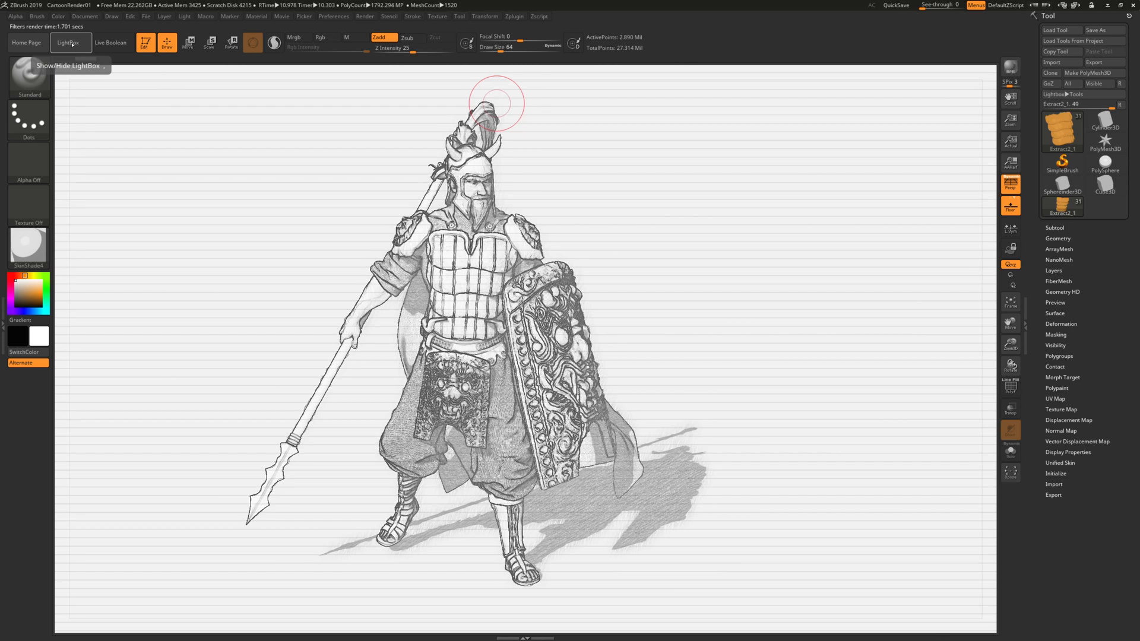
Toggle LightBox off and show the BPR Filters parameters for the pencil-sketch render
click(71, 43)
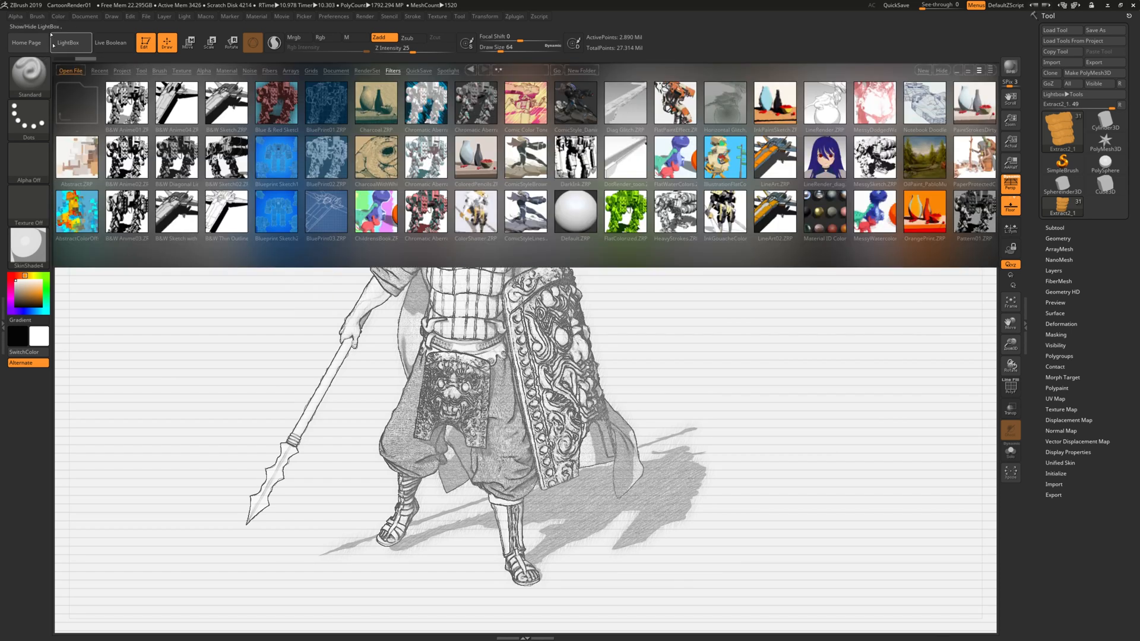
click(69, 42)
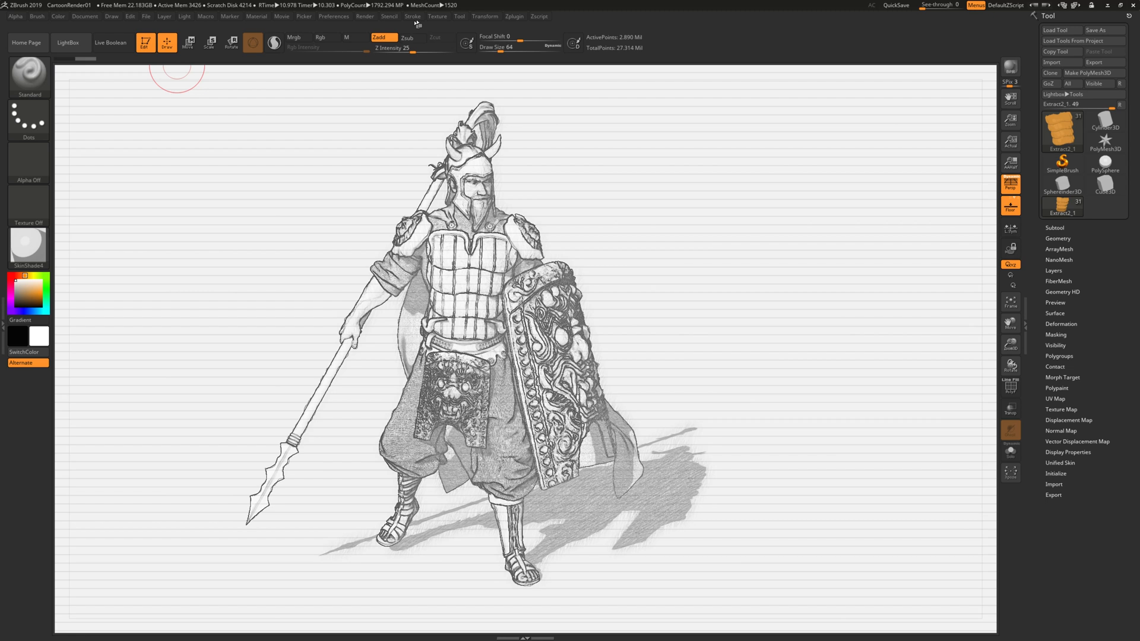
click(361, 17)
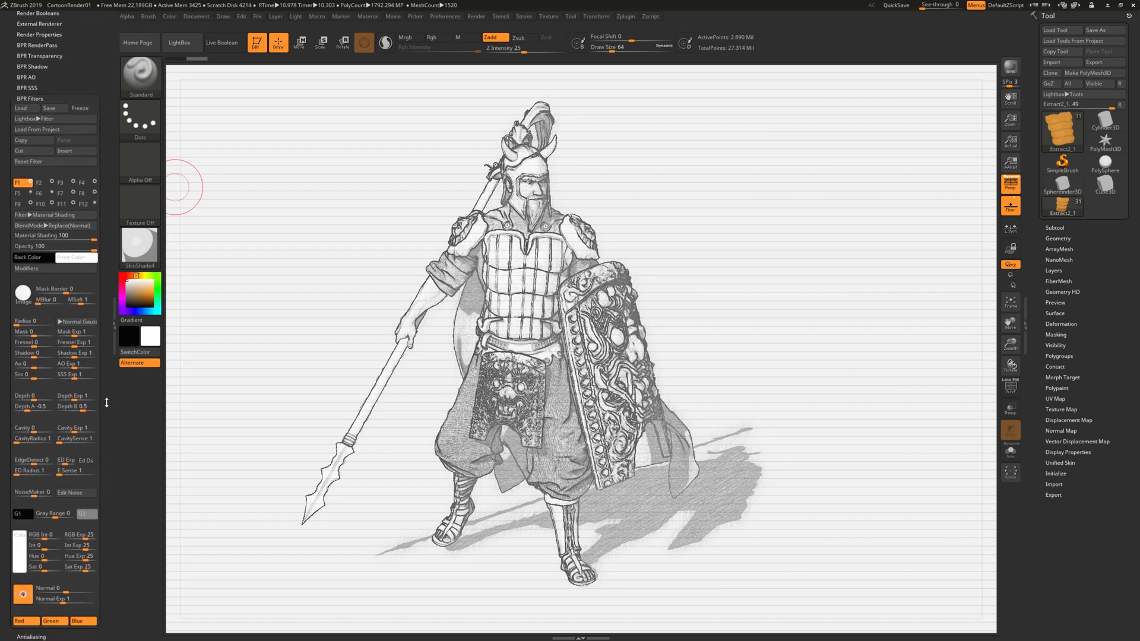
mouse_move(72, 437)
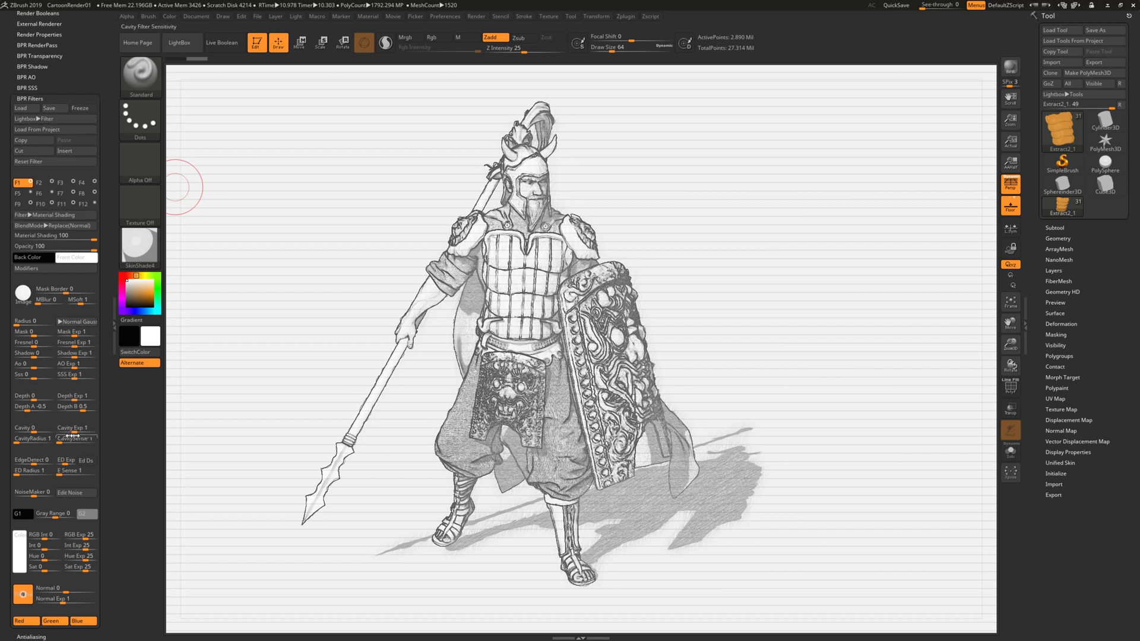